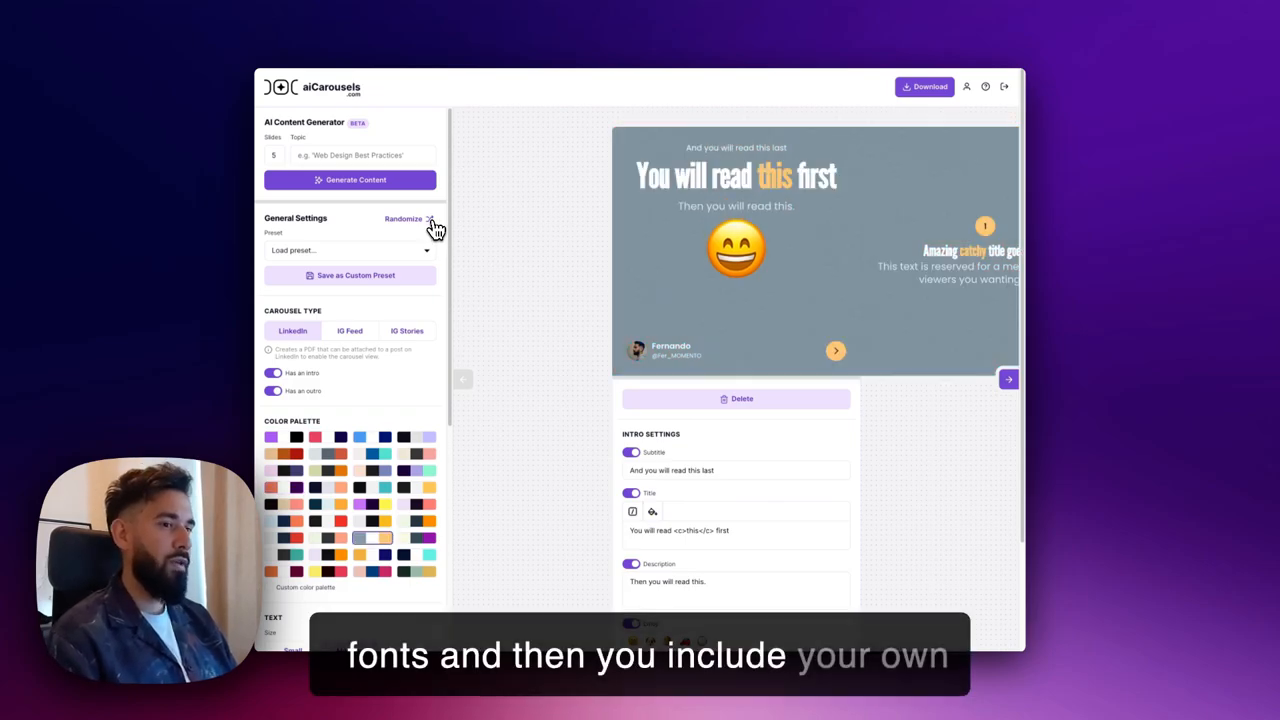
# - Randomize the carousel design four times, ending on grey slides with serif titles and orange accents
pyautogui.click(404, 218)
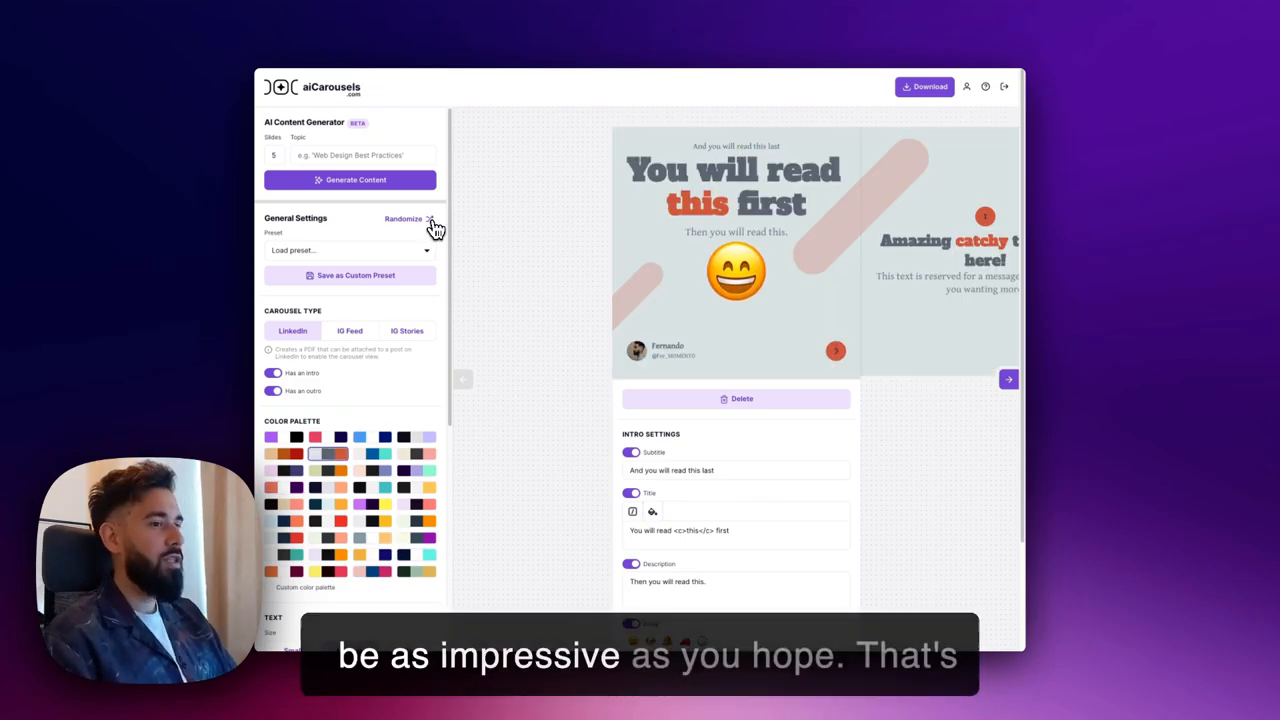
pyautogui.click(404, 219)
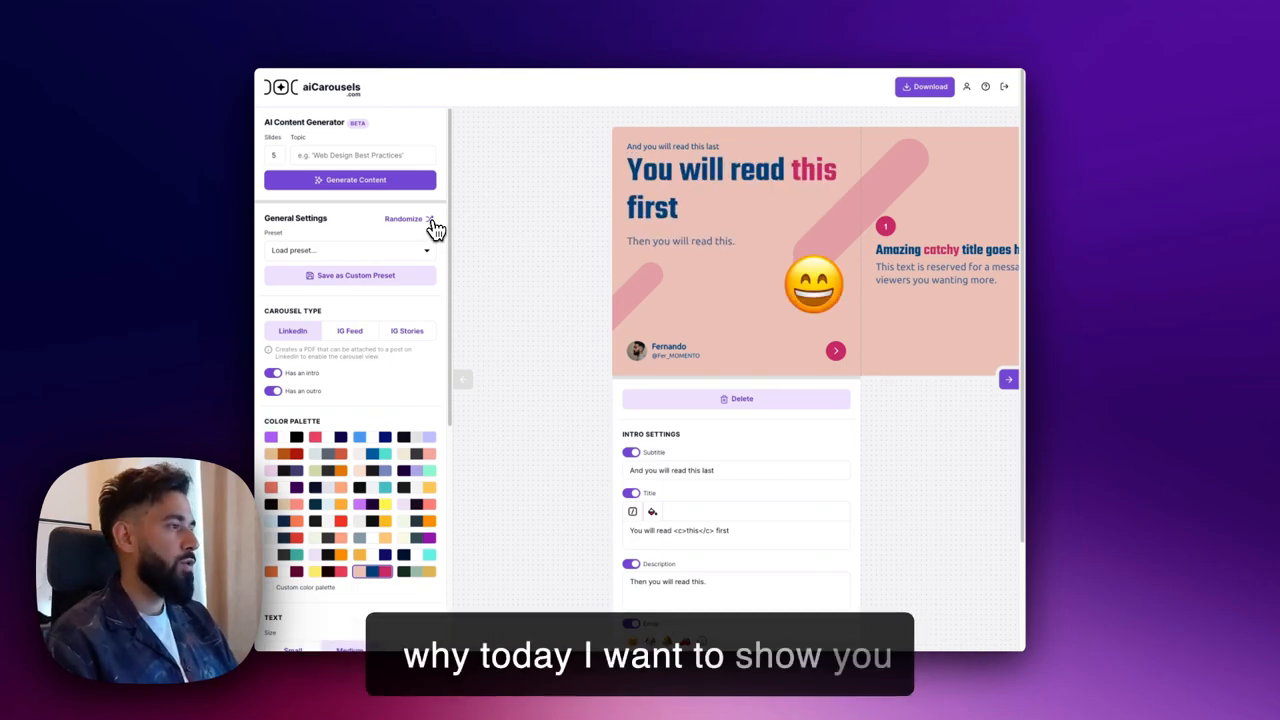
pyautogui.click(404, 219)
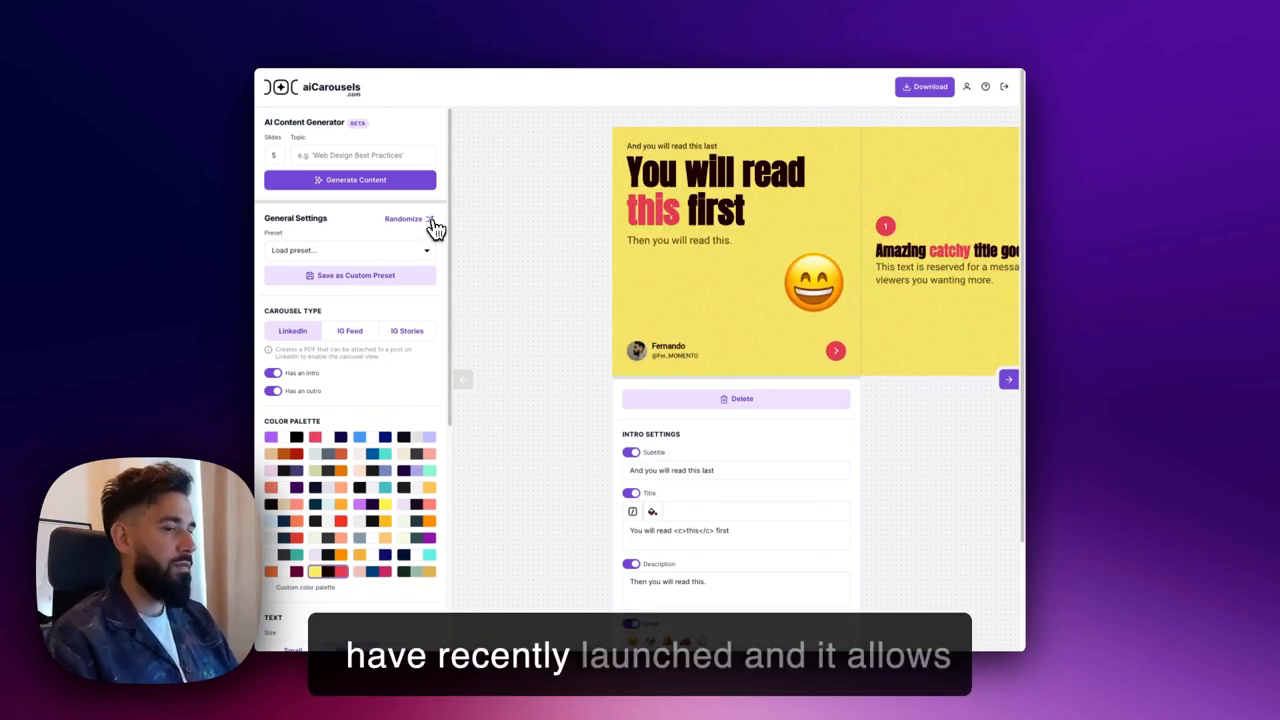
pyautogui.click(403, 219)
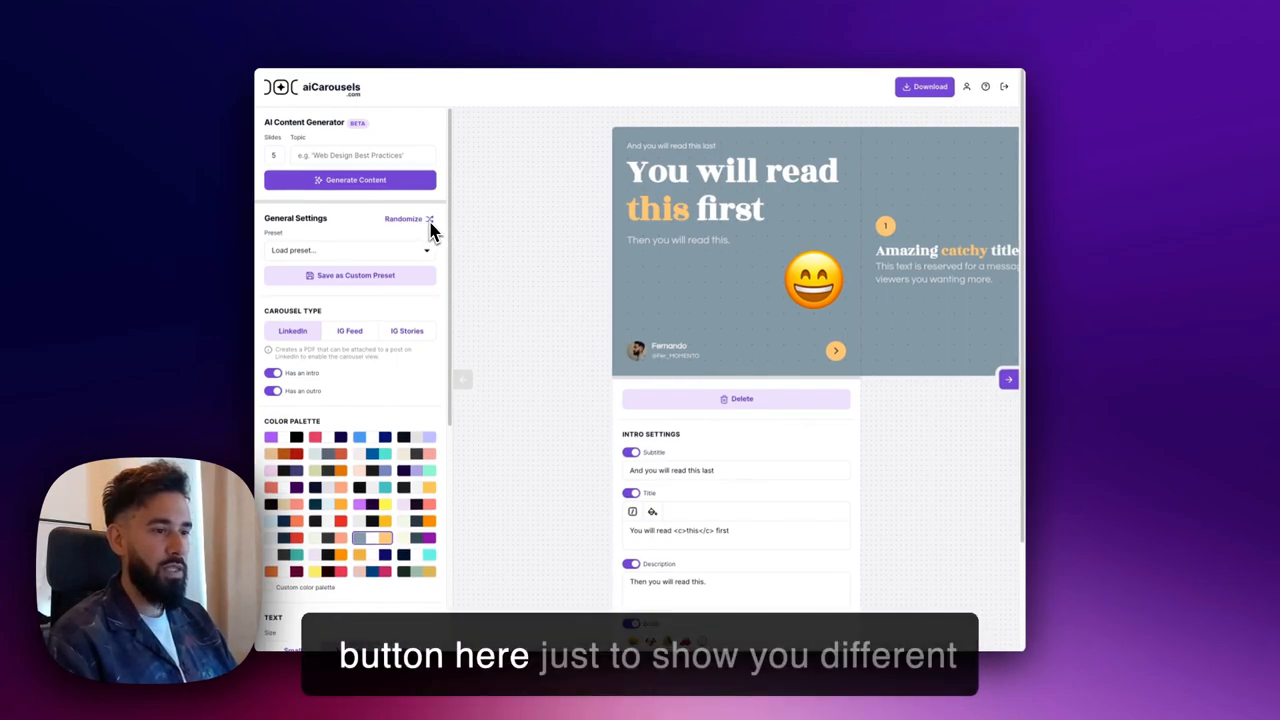
pyautogui.moveTo(370, 230)
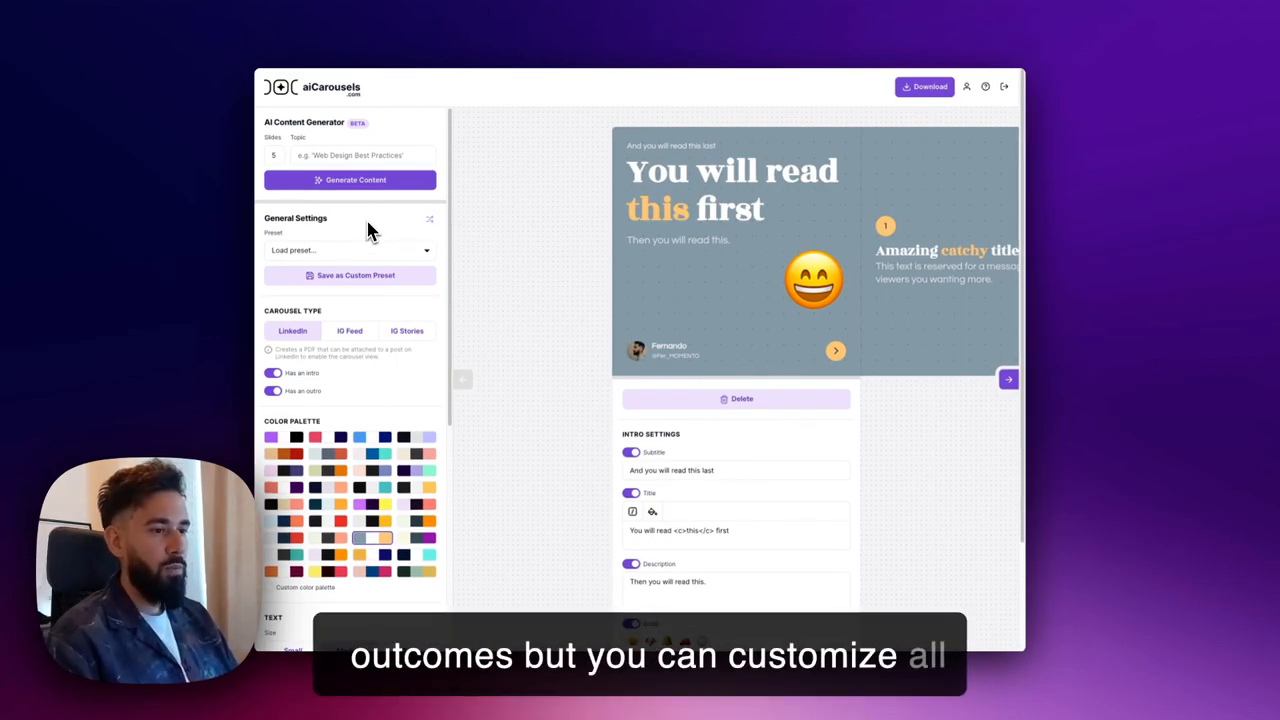
pyautogui.moveTo(378, 355)
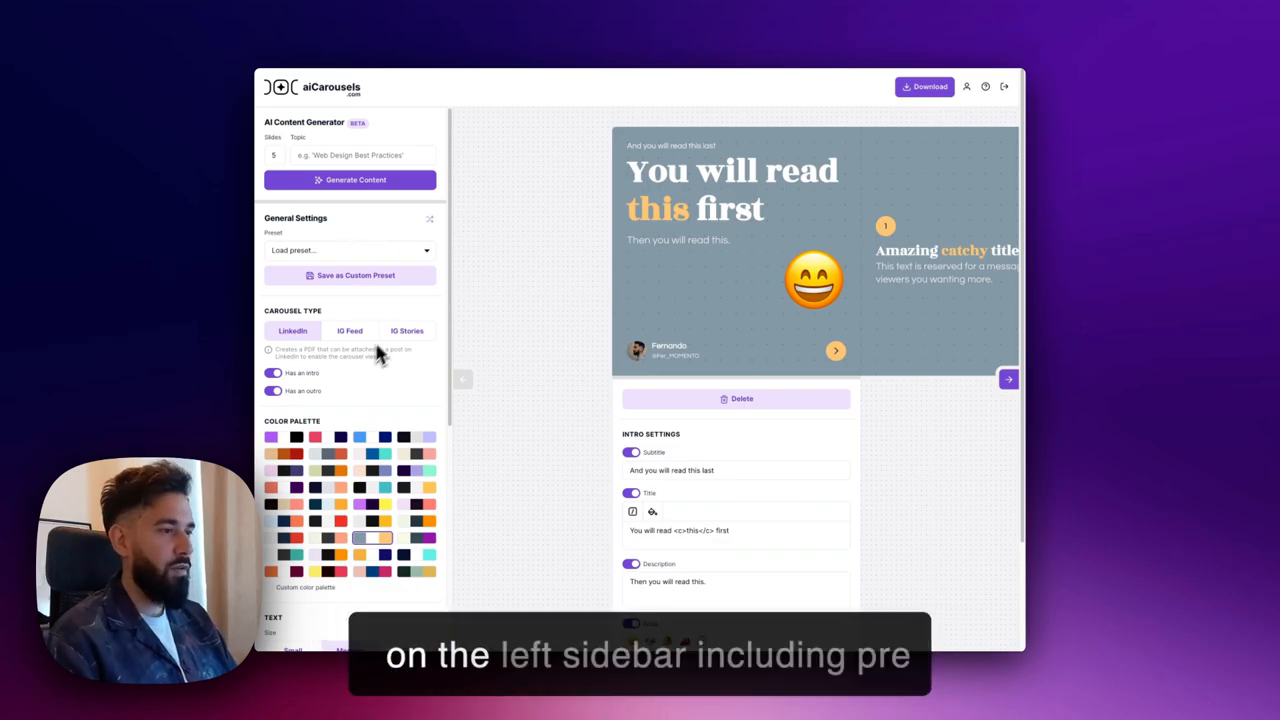
pyautogui.scroll(-3)
pyautogui.write('home organization hacks')
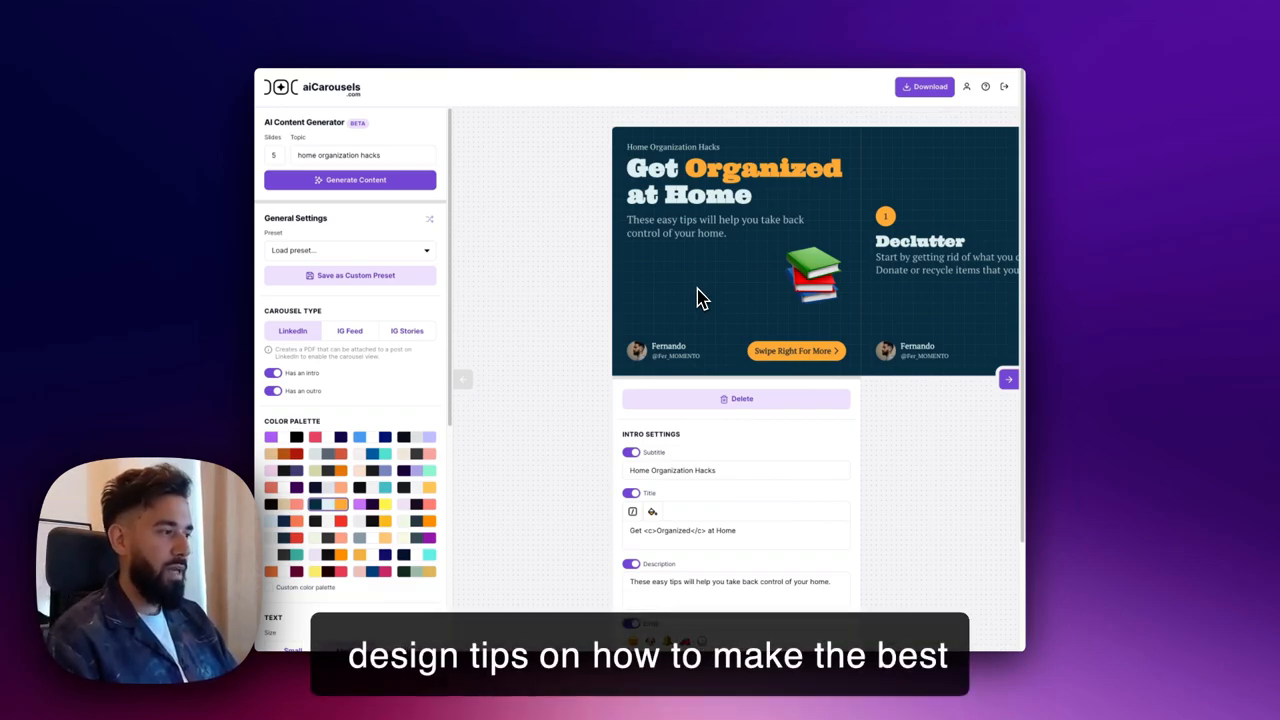
pyautogui.moveTo(235, 347)
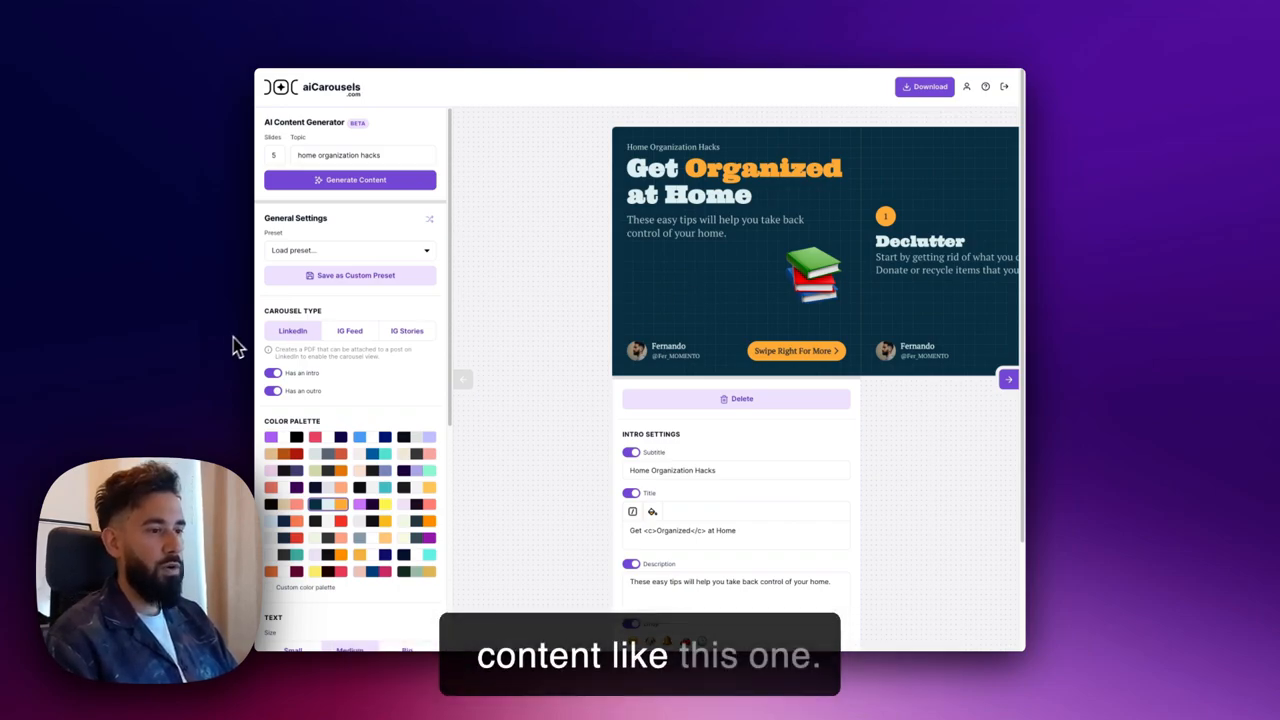